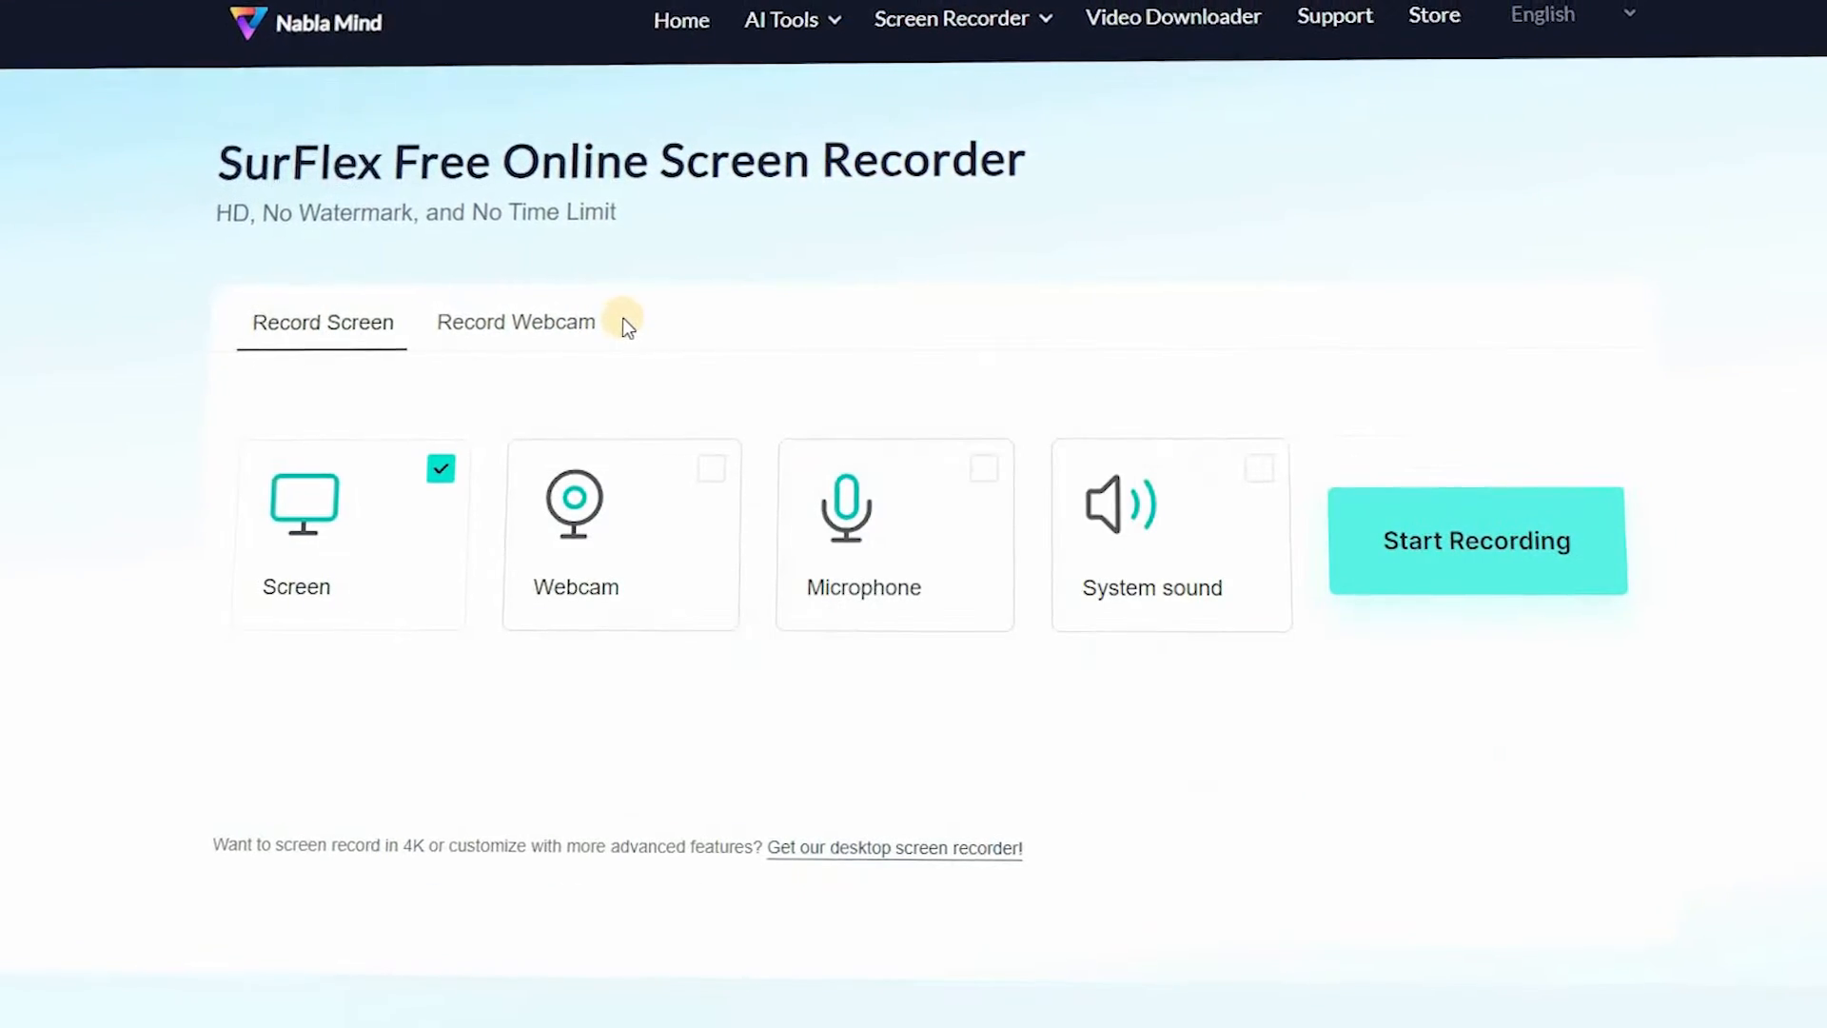
# Start a SurFlex recording and browse the Entire Screen, Window and Brave Tab sharing choices.
pyautogui.scroll(-3)
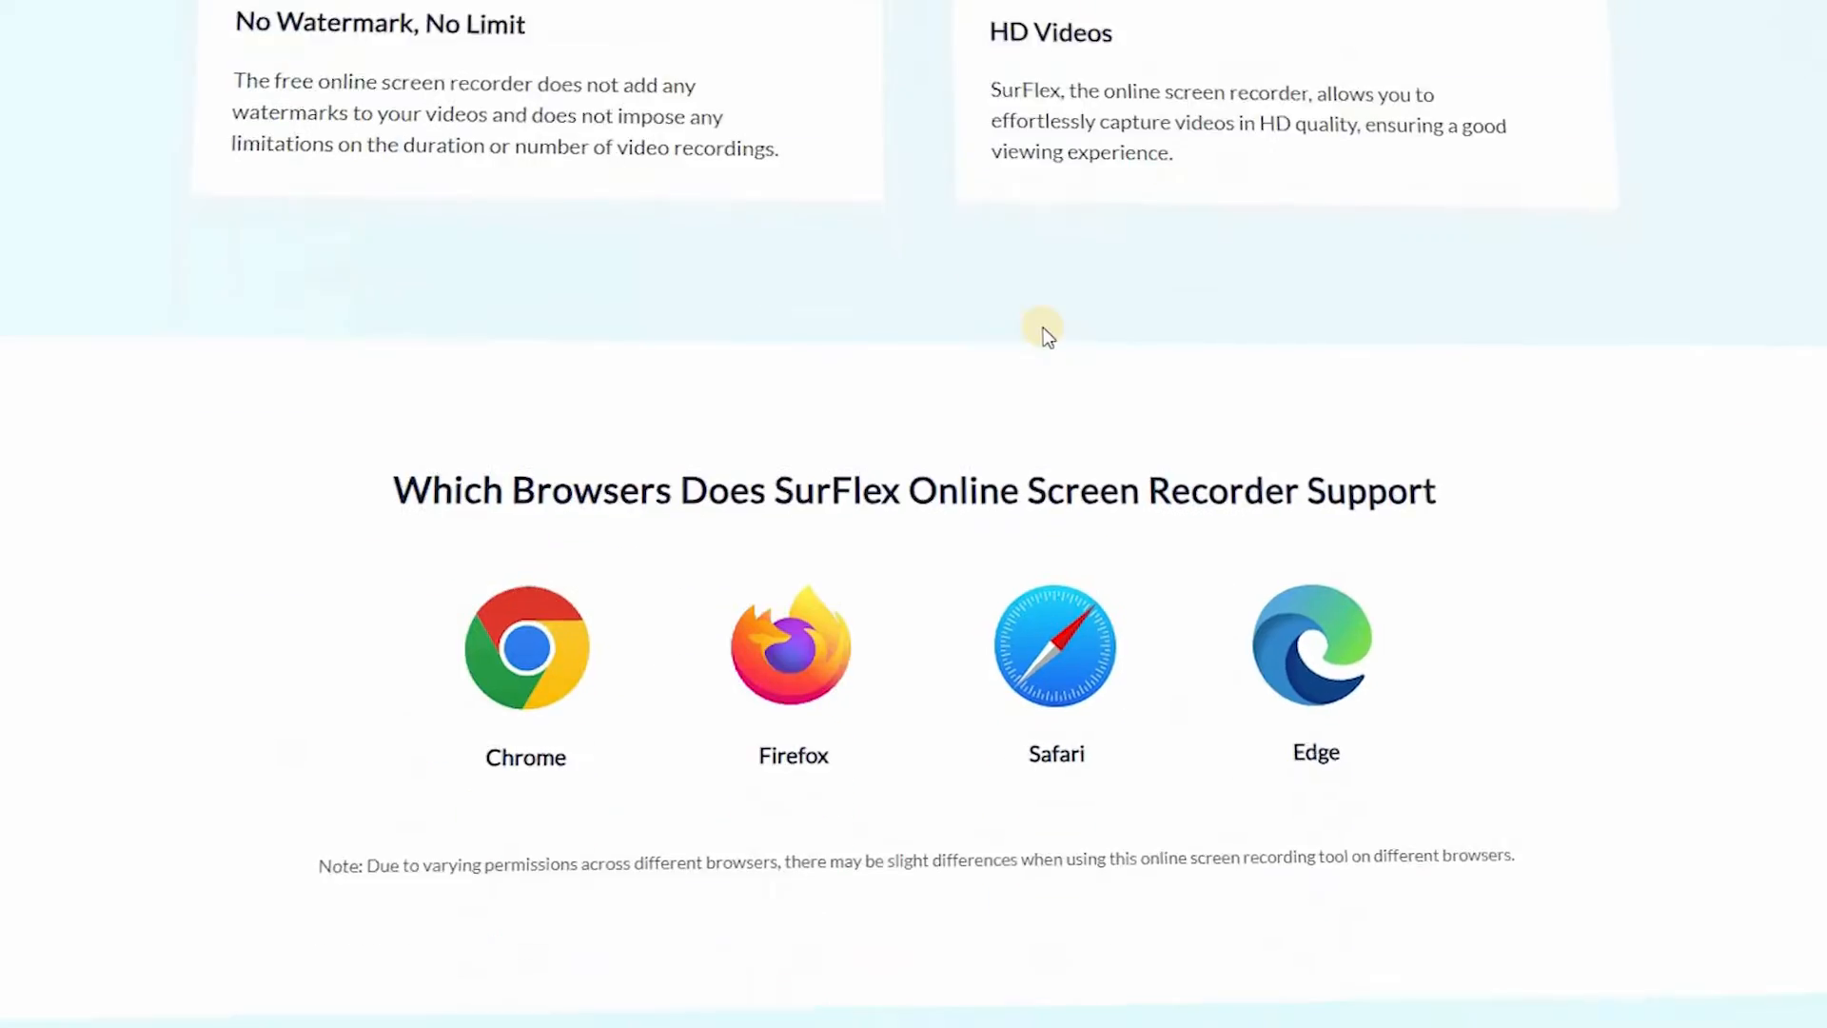
pyautogui.scroll(-3)
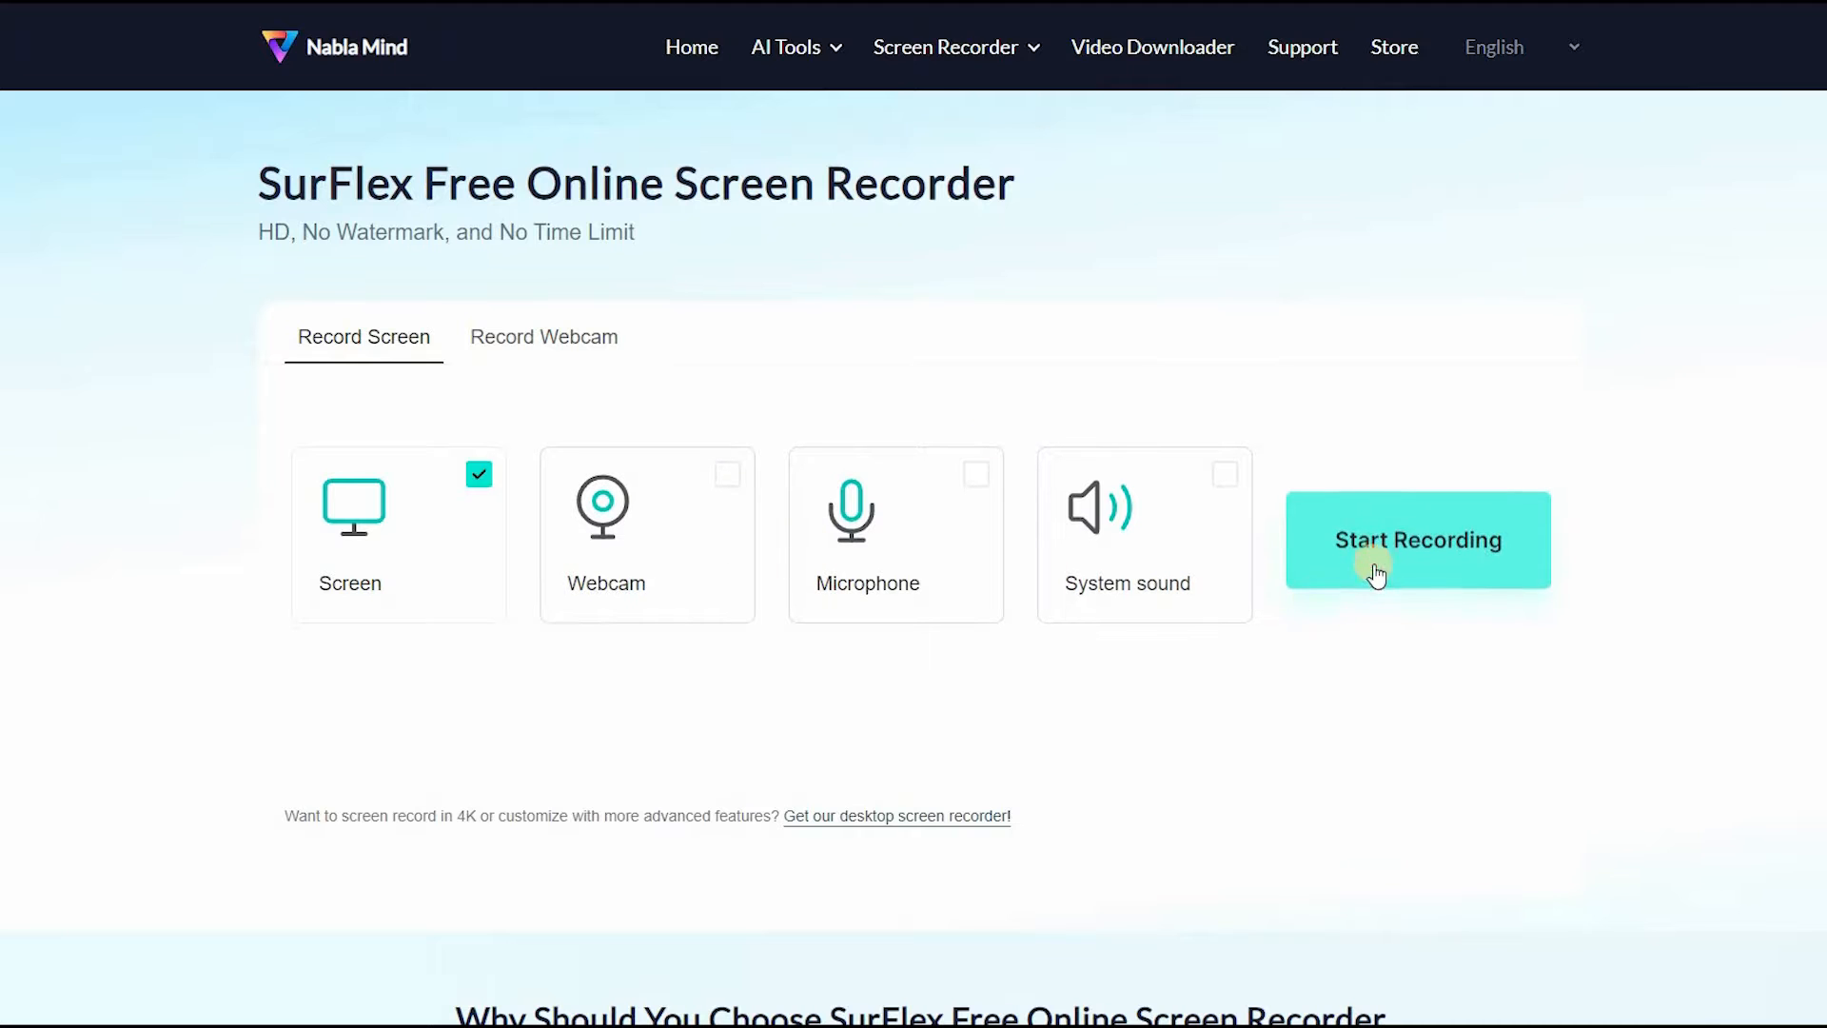
pyautogui.click(1416, 538)
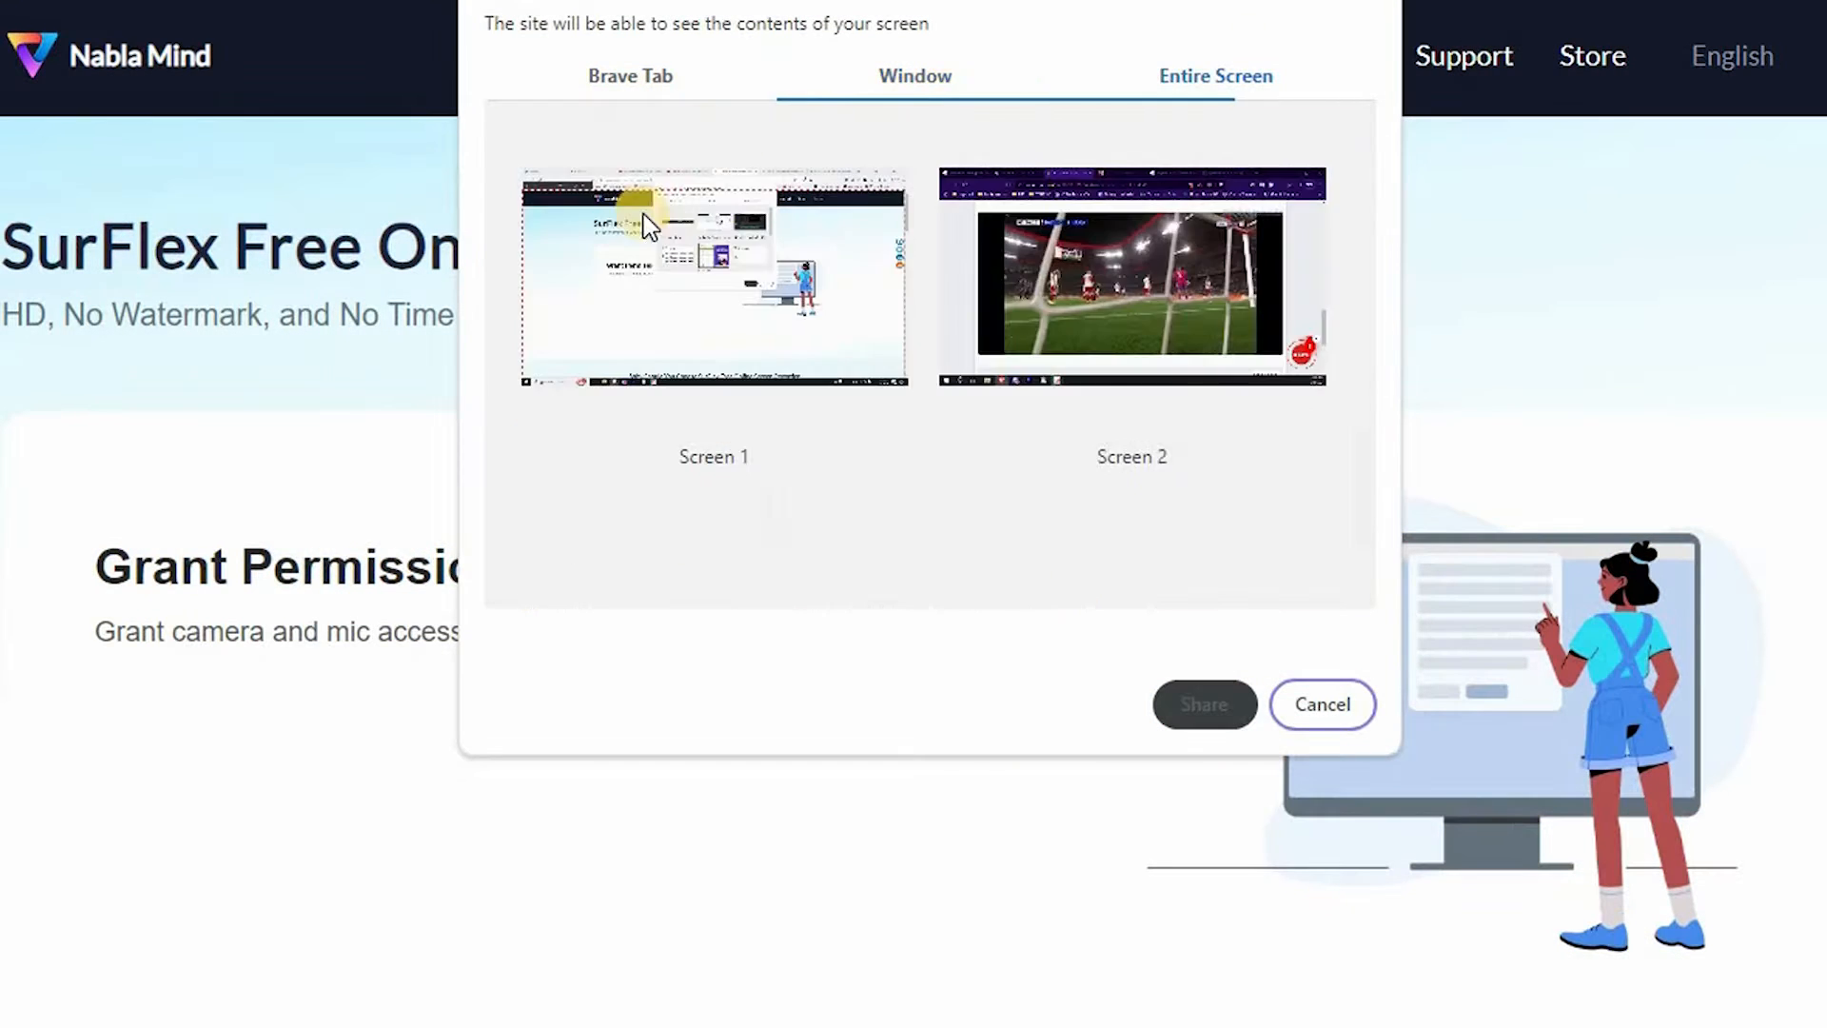
pyautogui.click(915, 76)
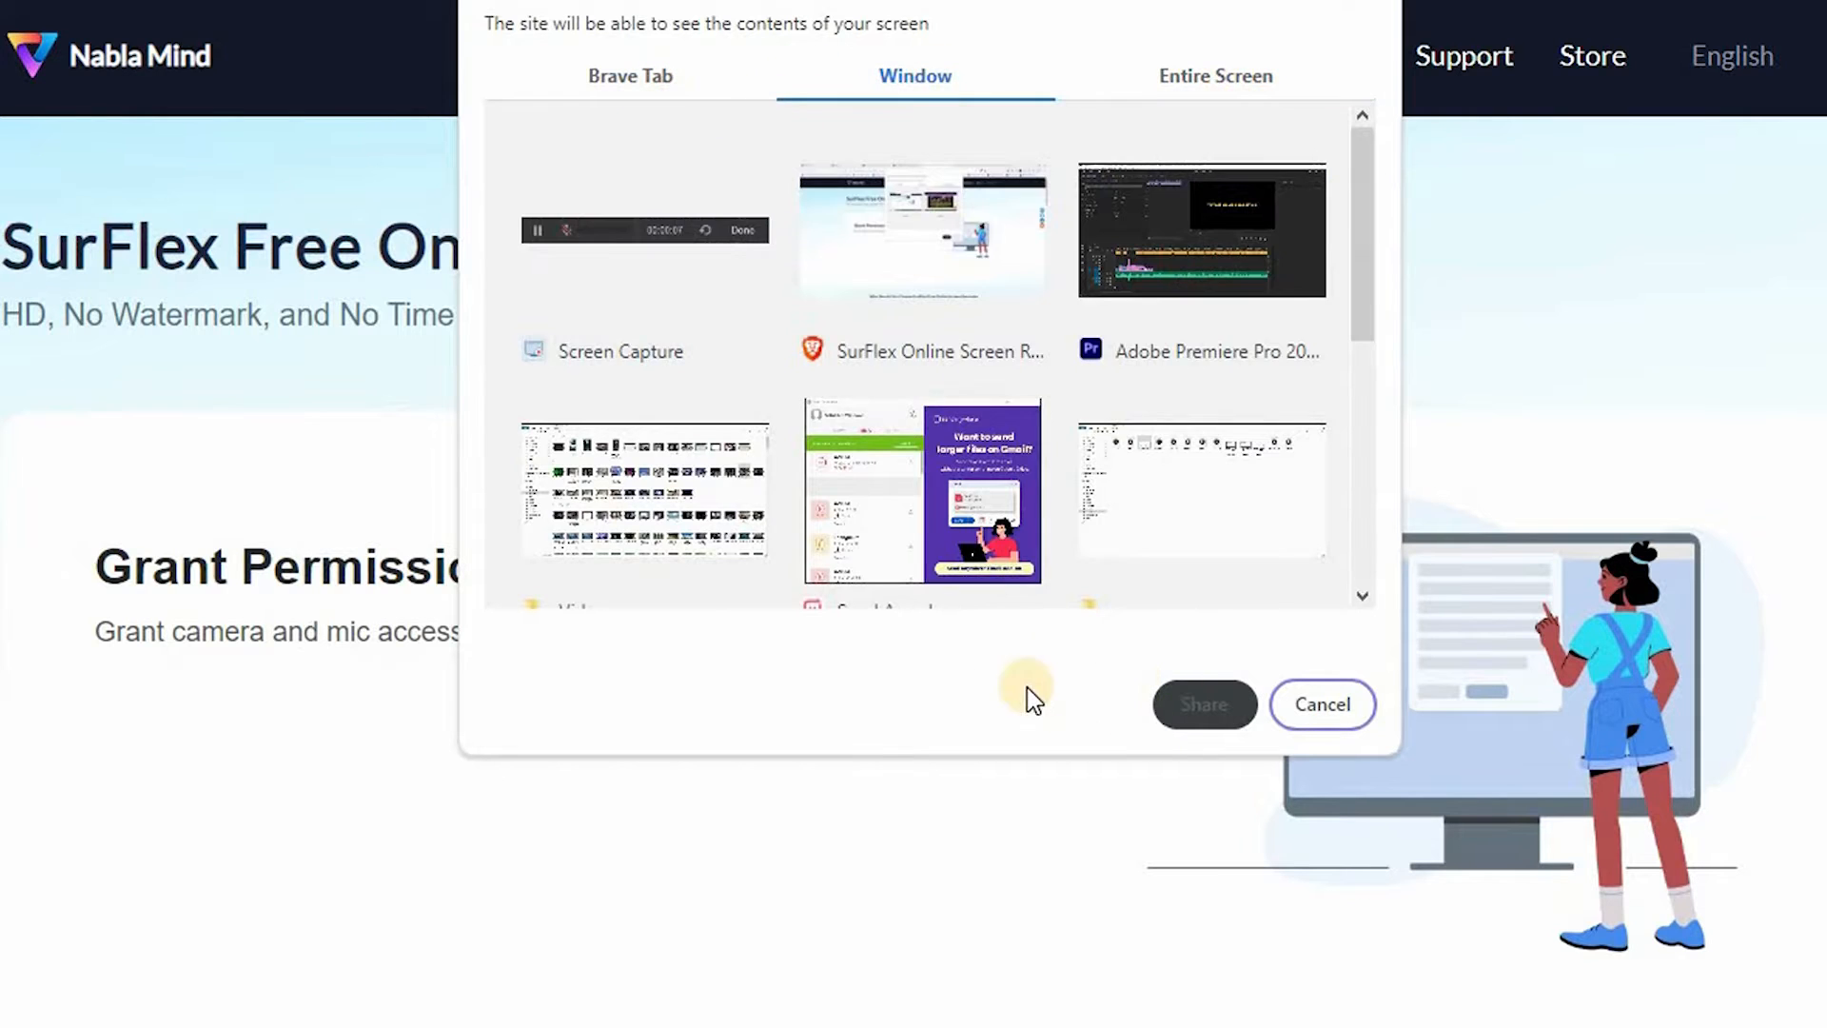
pyautogui.click(630, 77)
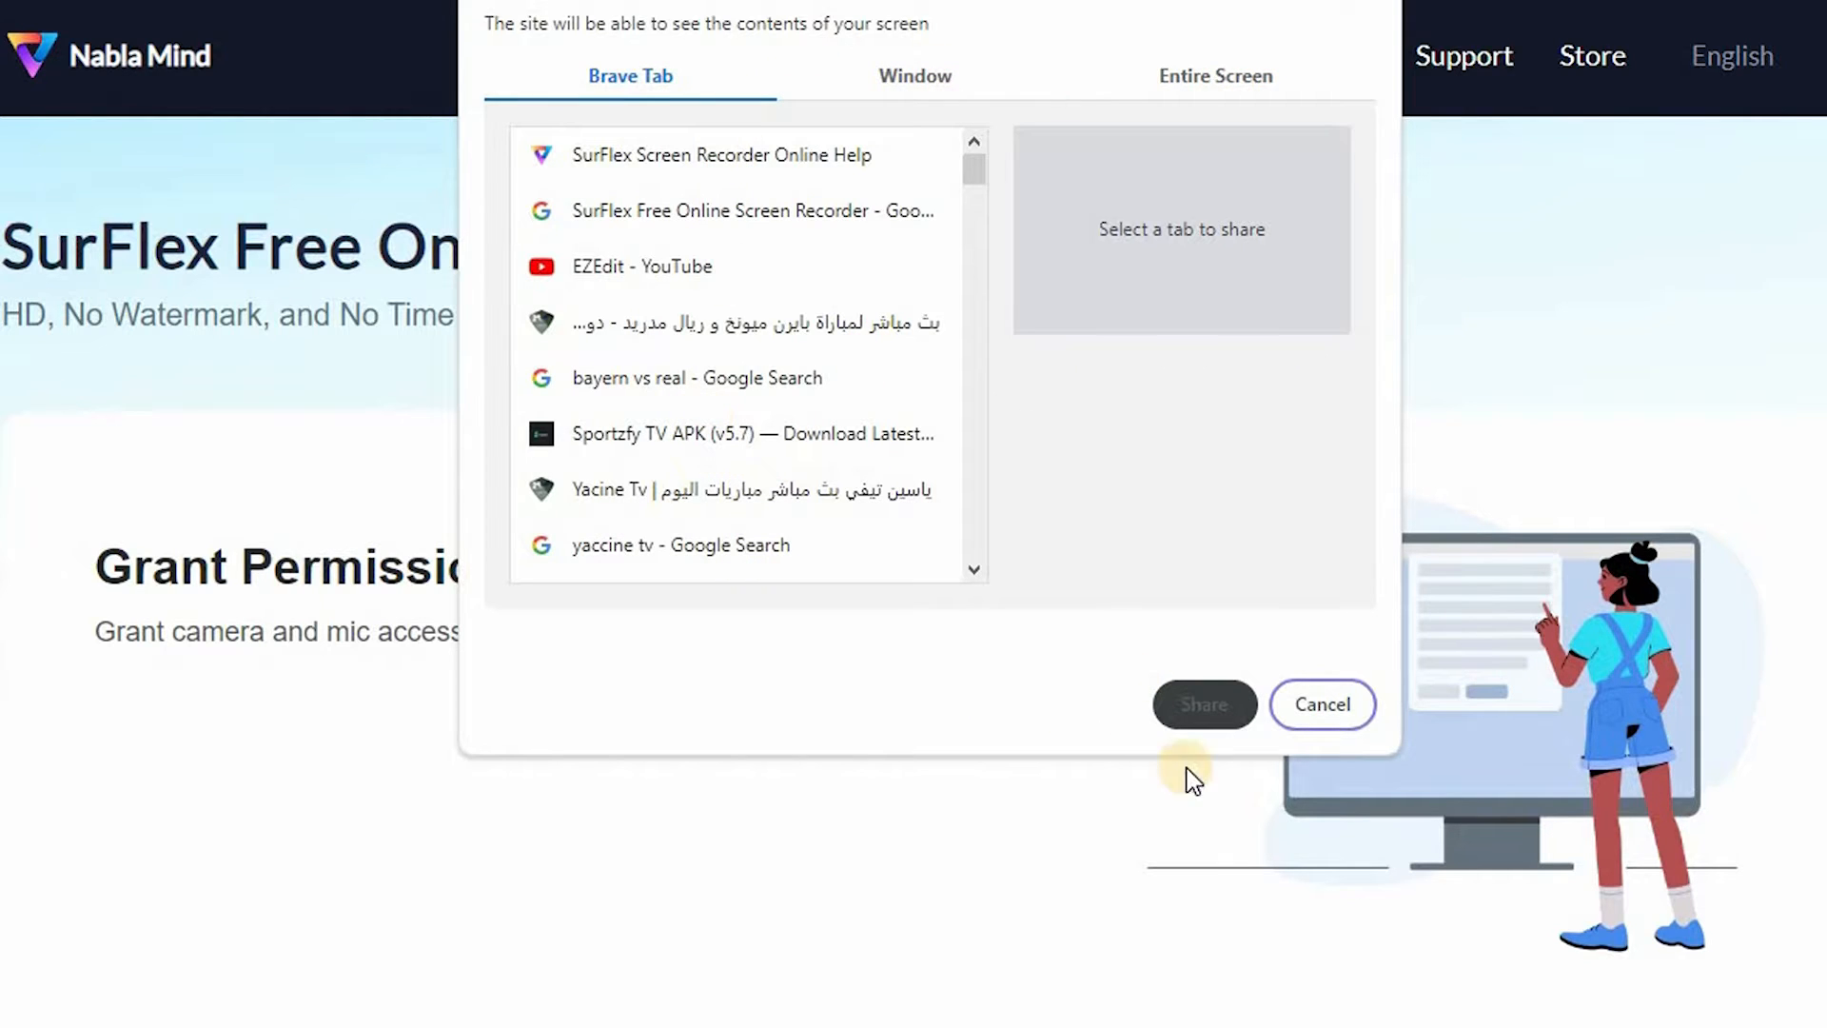
pyautogui.click(719, 154)
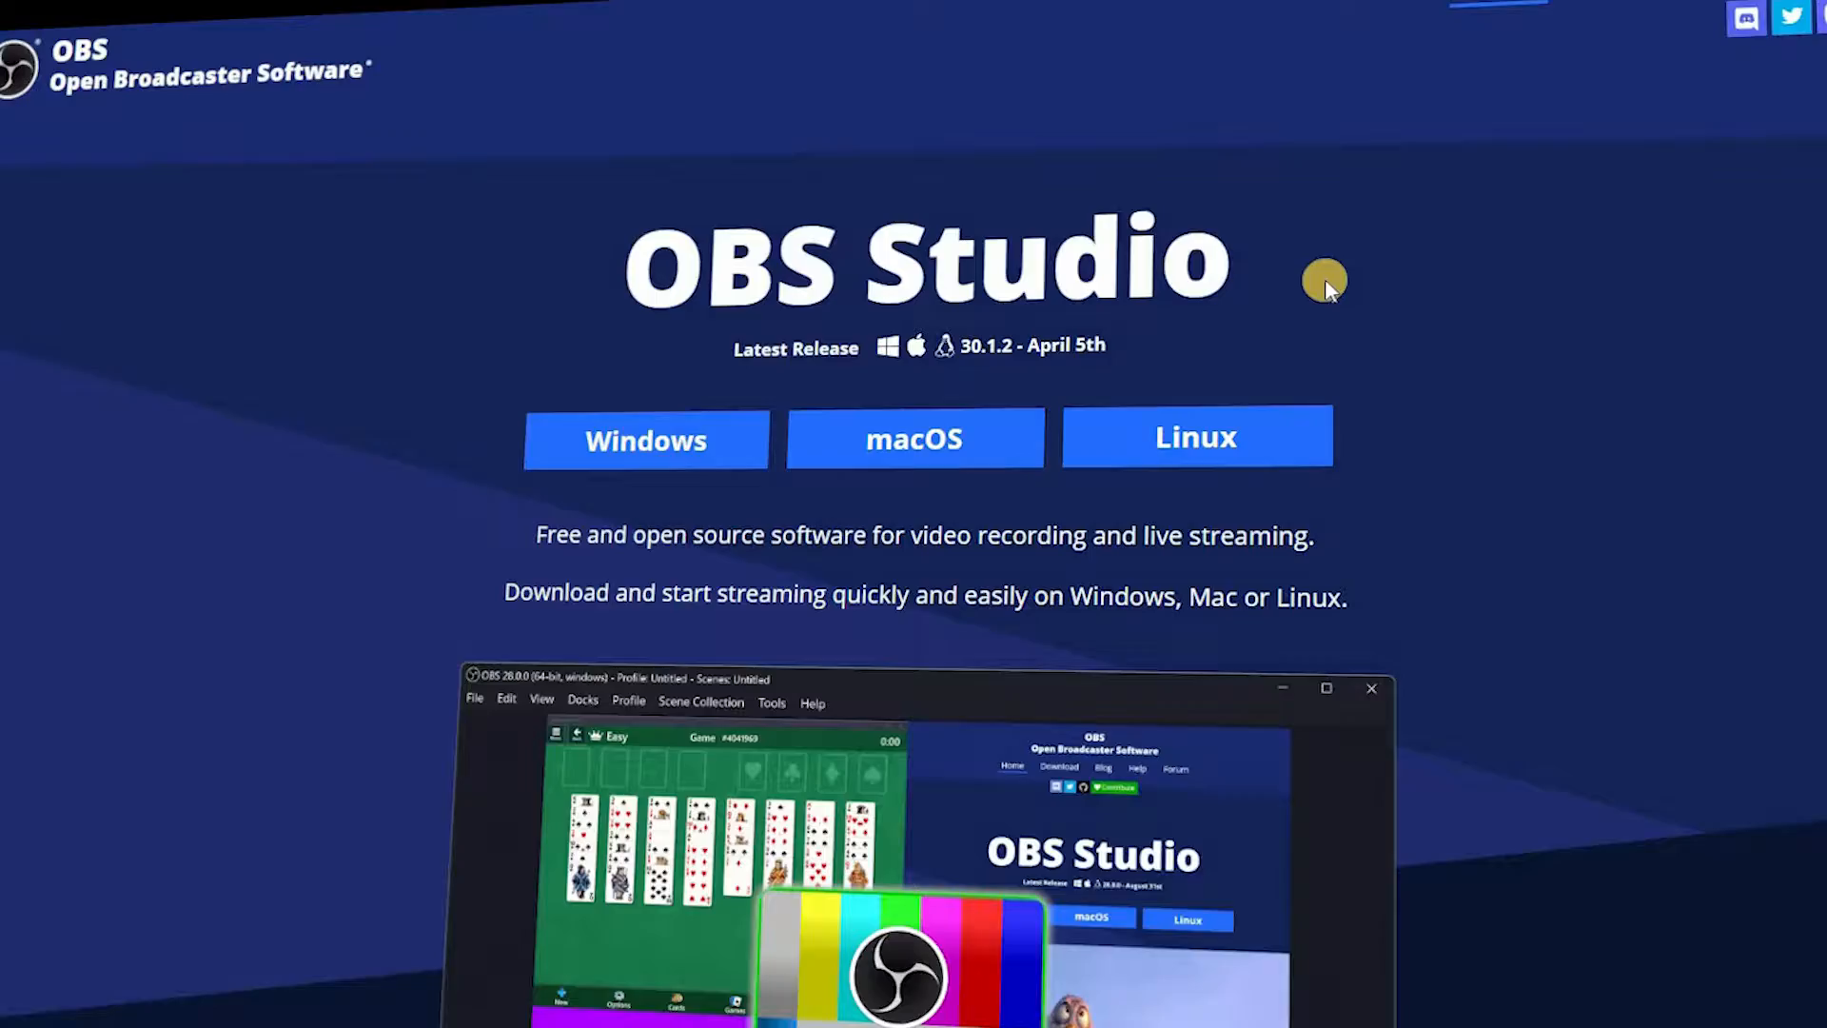
# Scroll obsproject.com down from the download buttons to the features section.
pyautogui.scroll(-3)
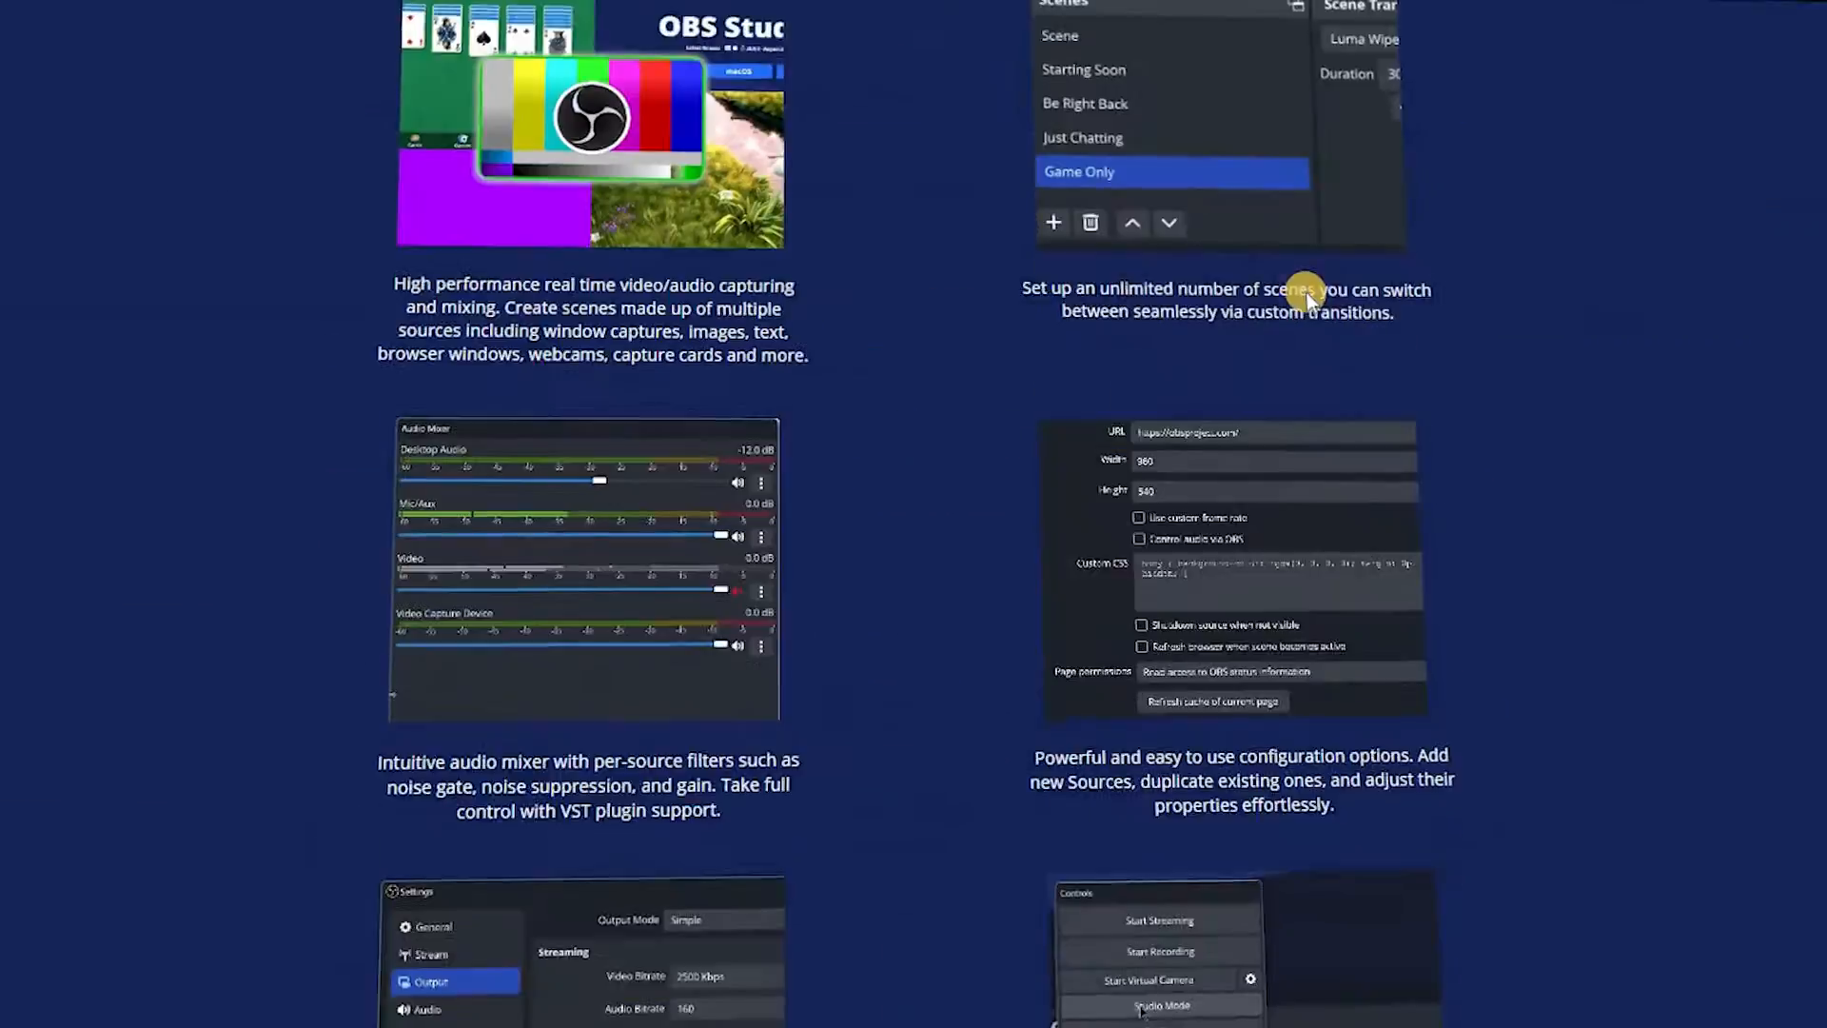
pyautogui.scroll(-3)
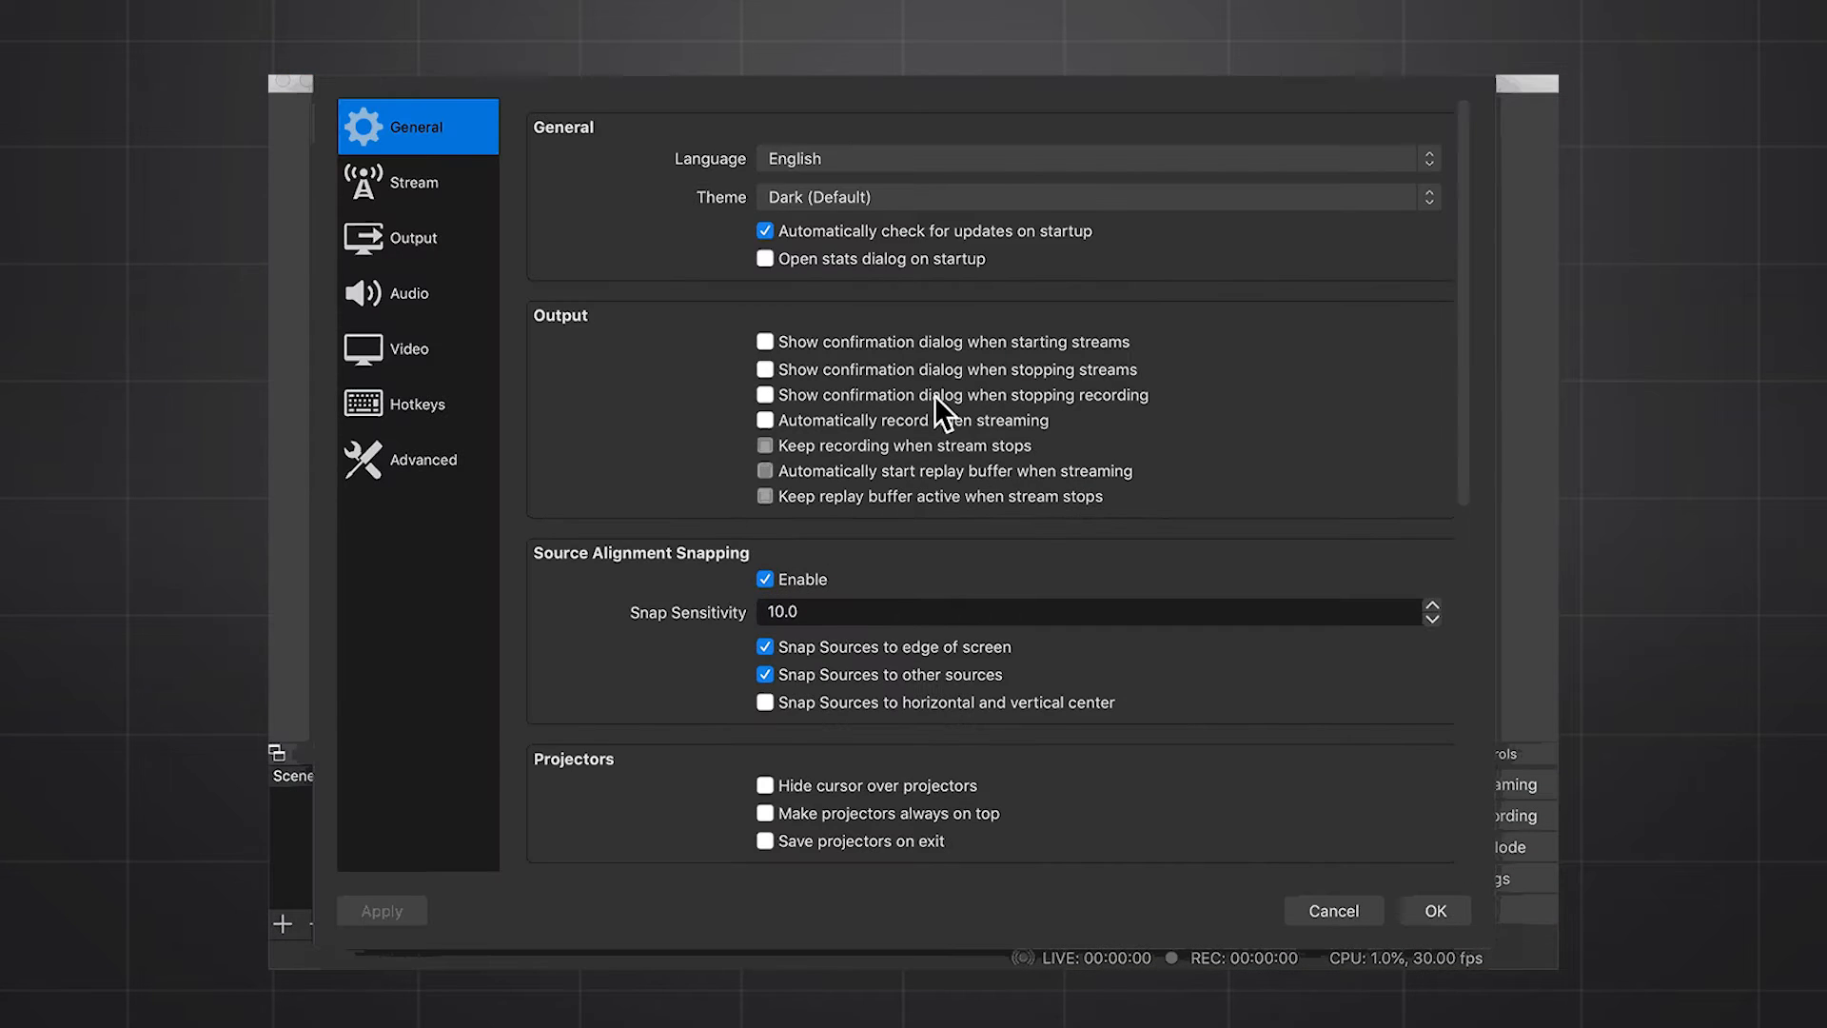
# Show OBS Studio's Output settings with streaming encoder, rate control and bitrate via File > Settings.
pyautogui.click(415, 182)
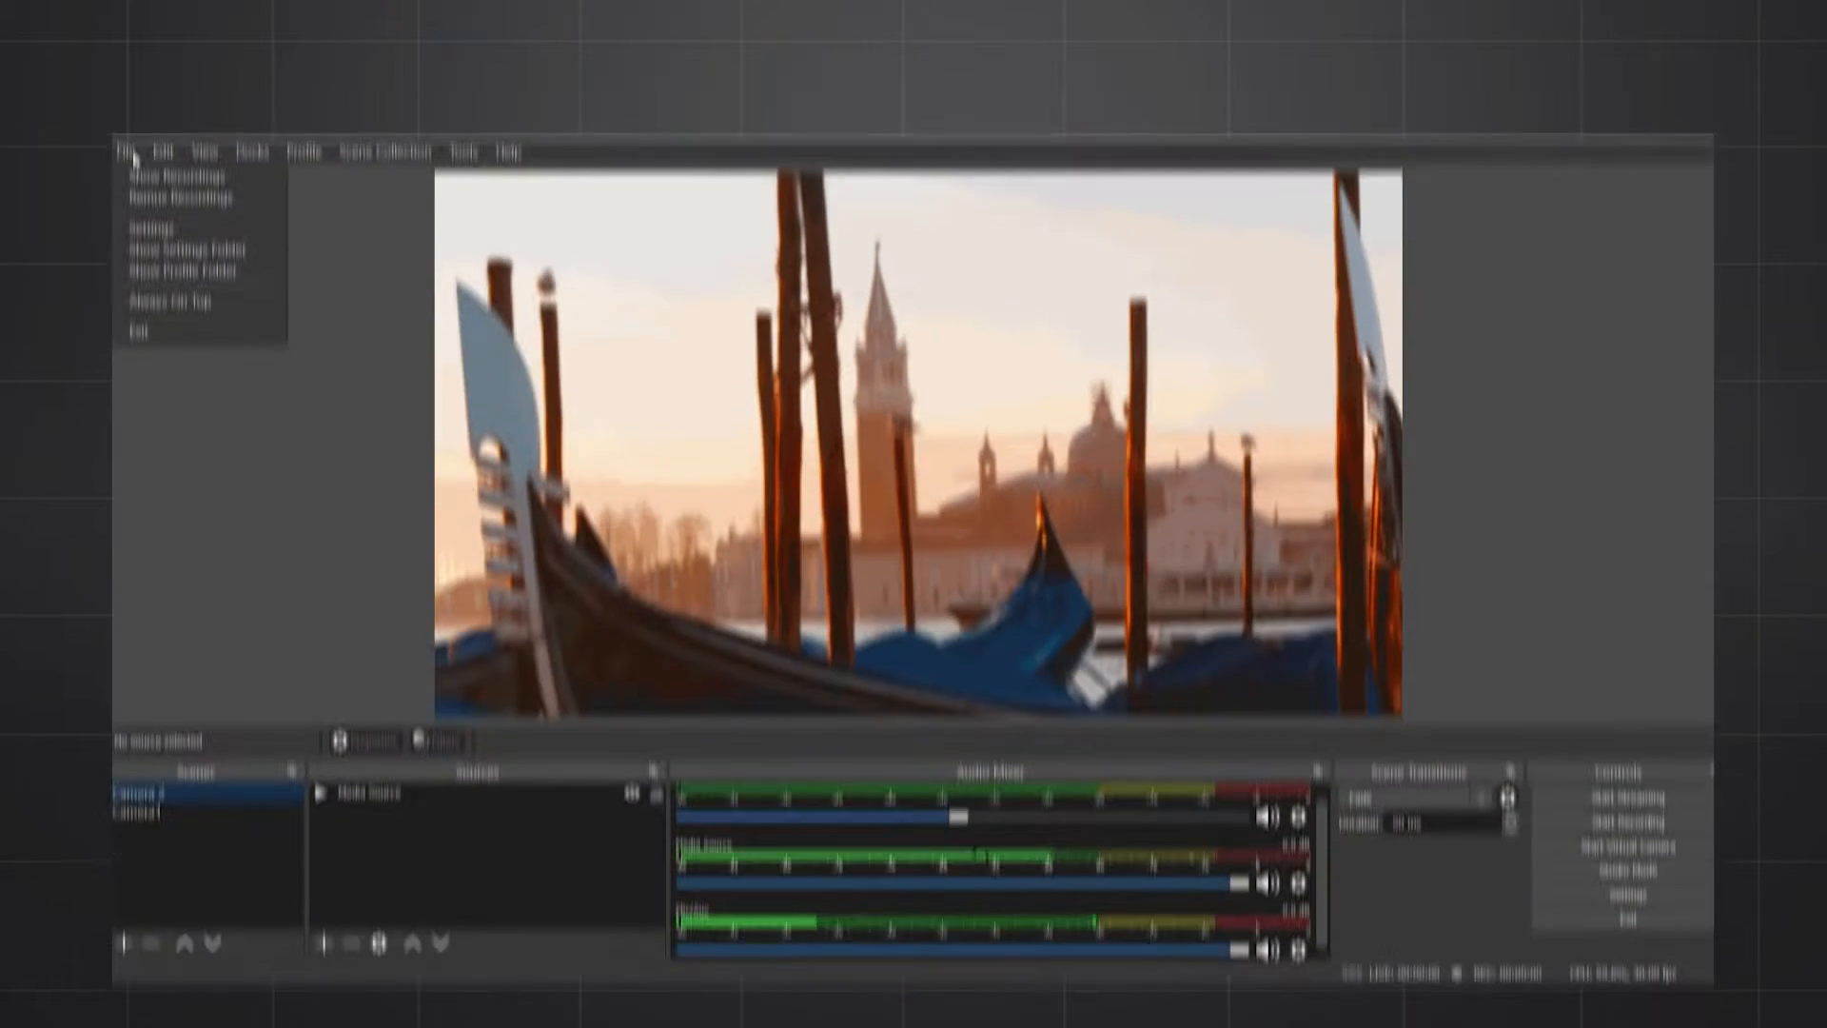
pyautogui.click(149, 228)
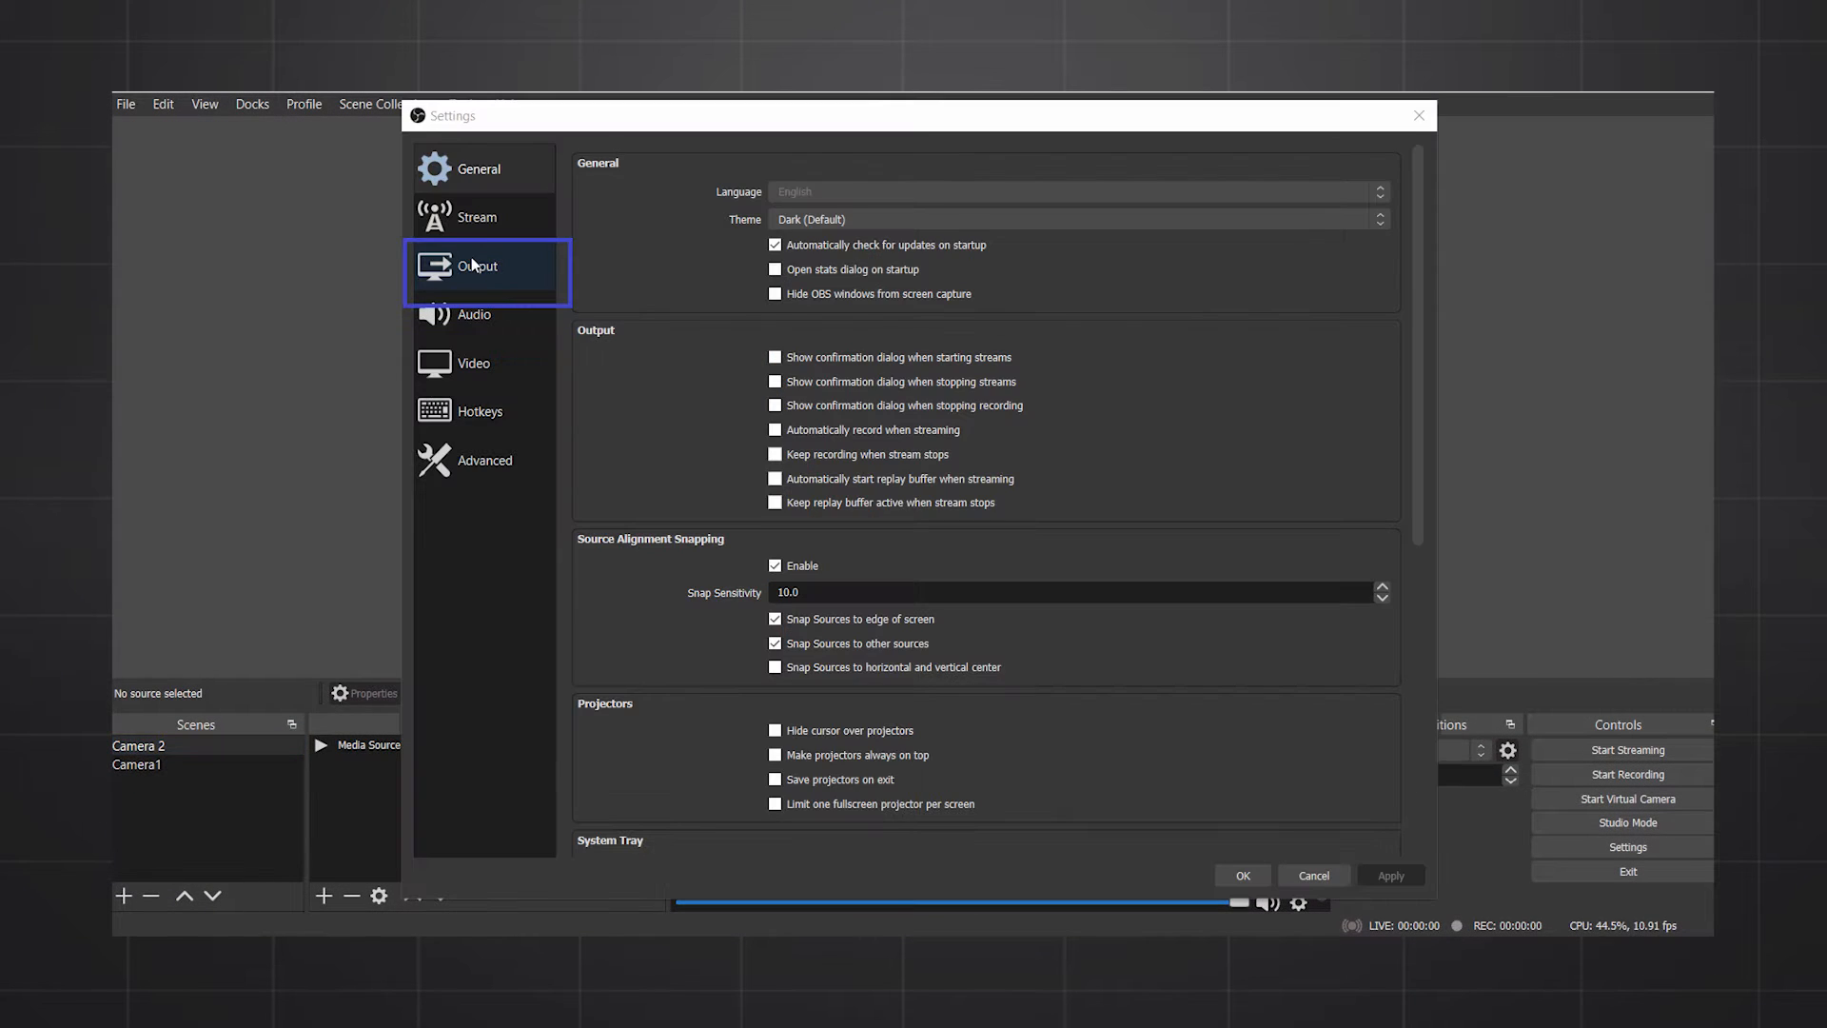
pyautogui.click(476, 267)
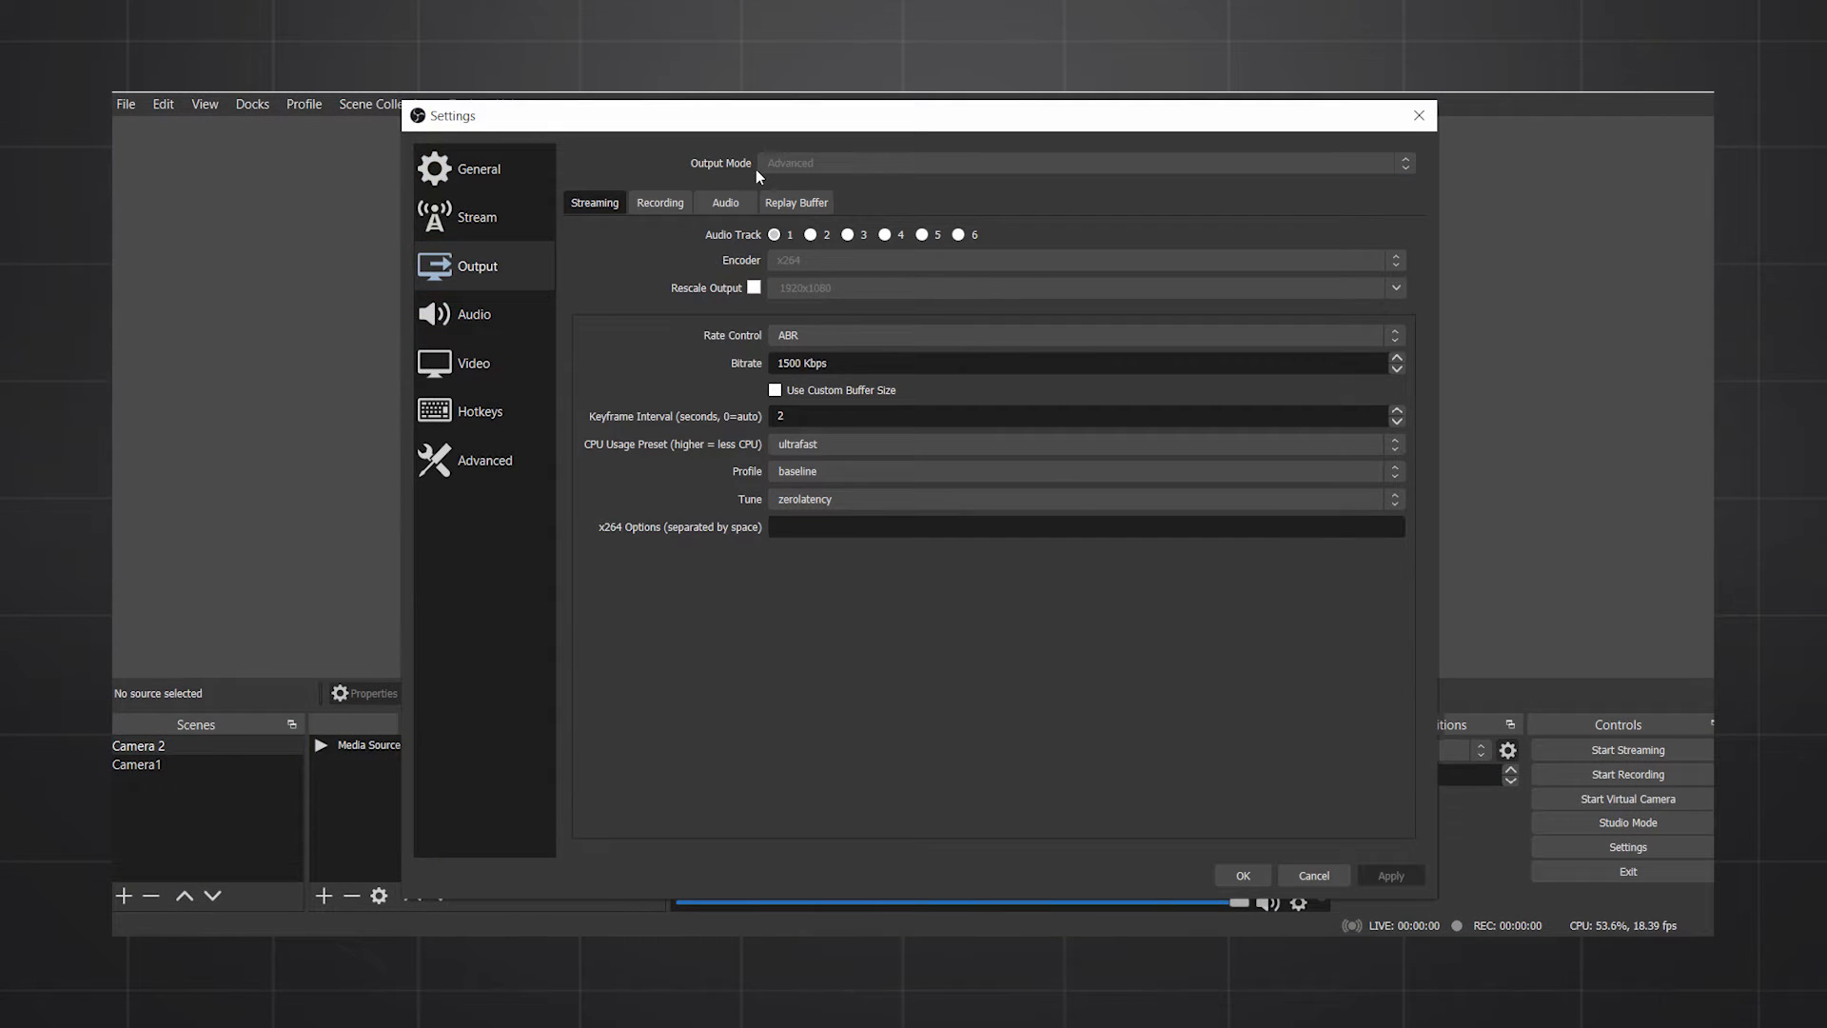
pyautogui.click(659, 202)
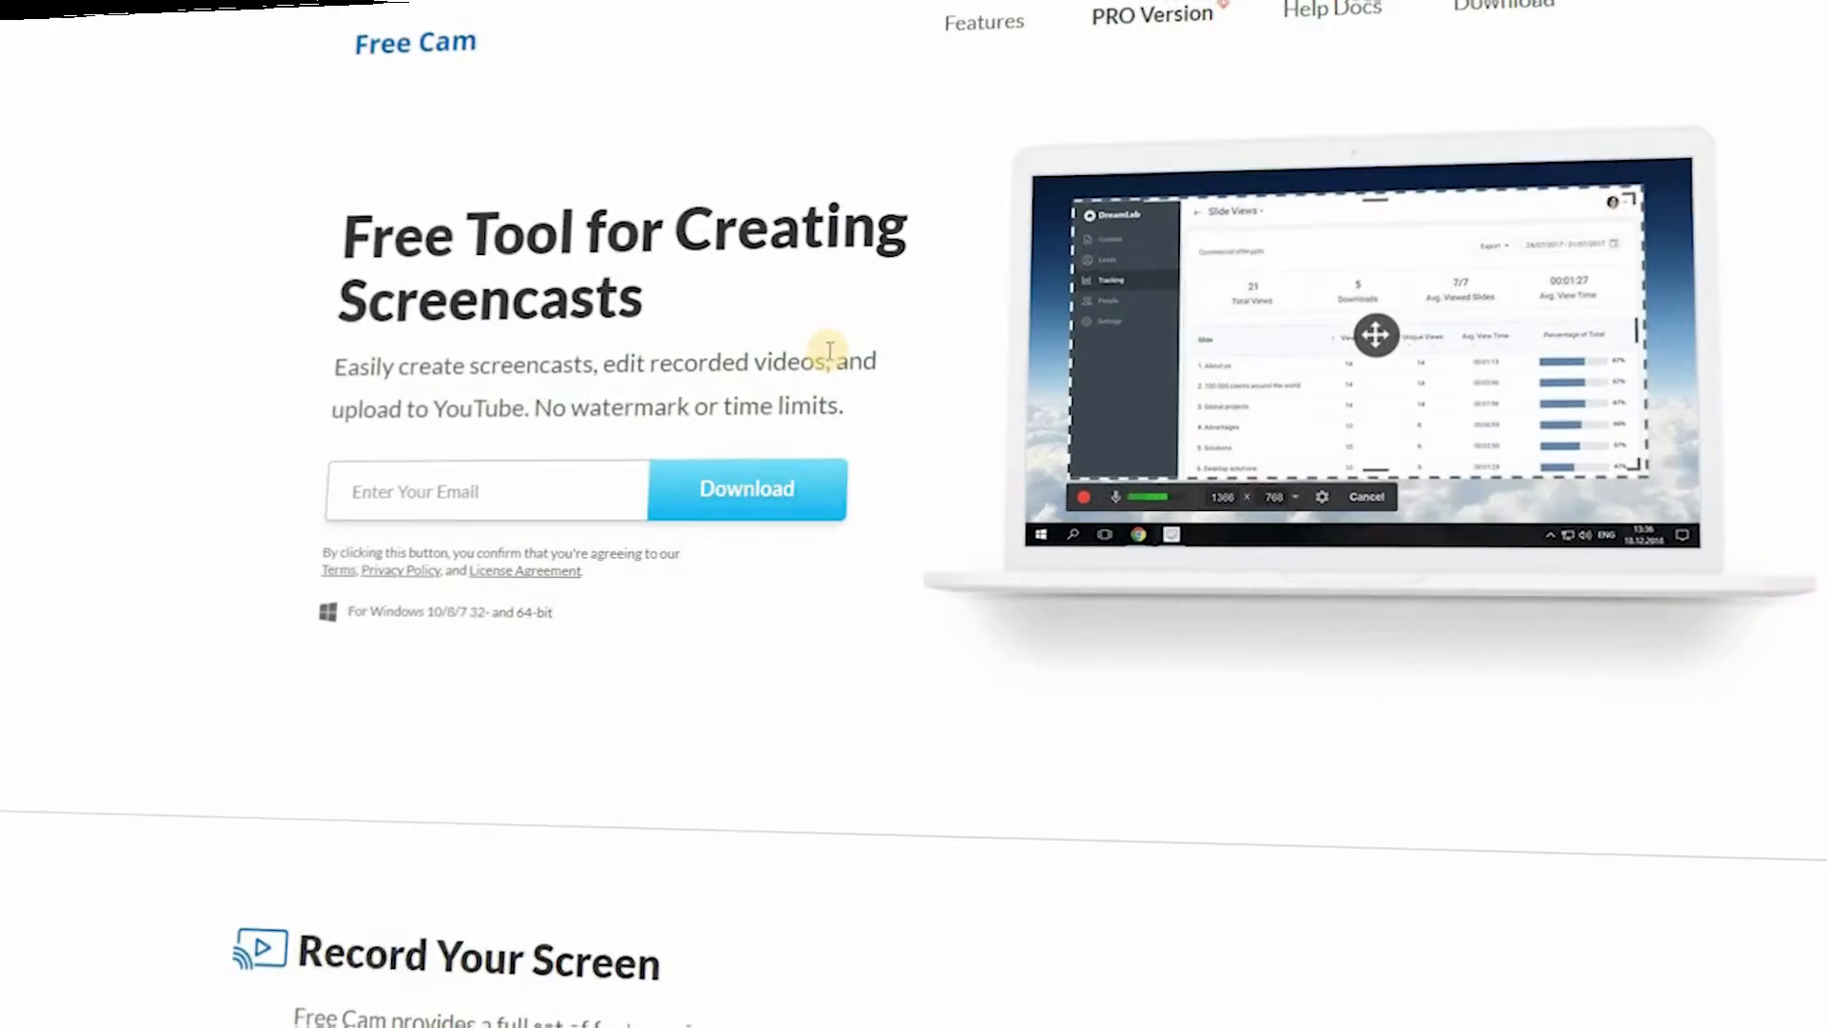
# Scroll the Free Cam homepage past recording and editing features to Share Videos Right Away.
pyautogui.scroll(-3)
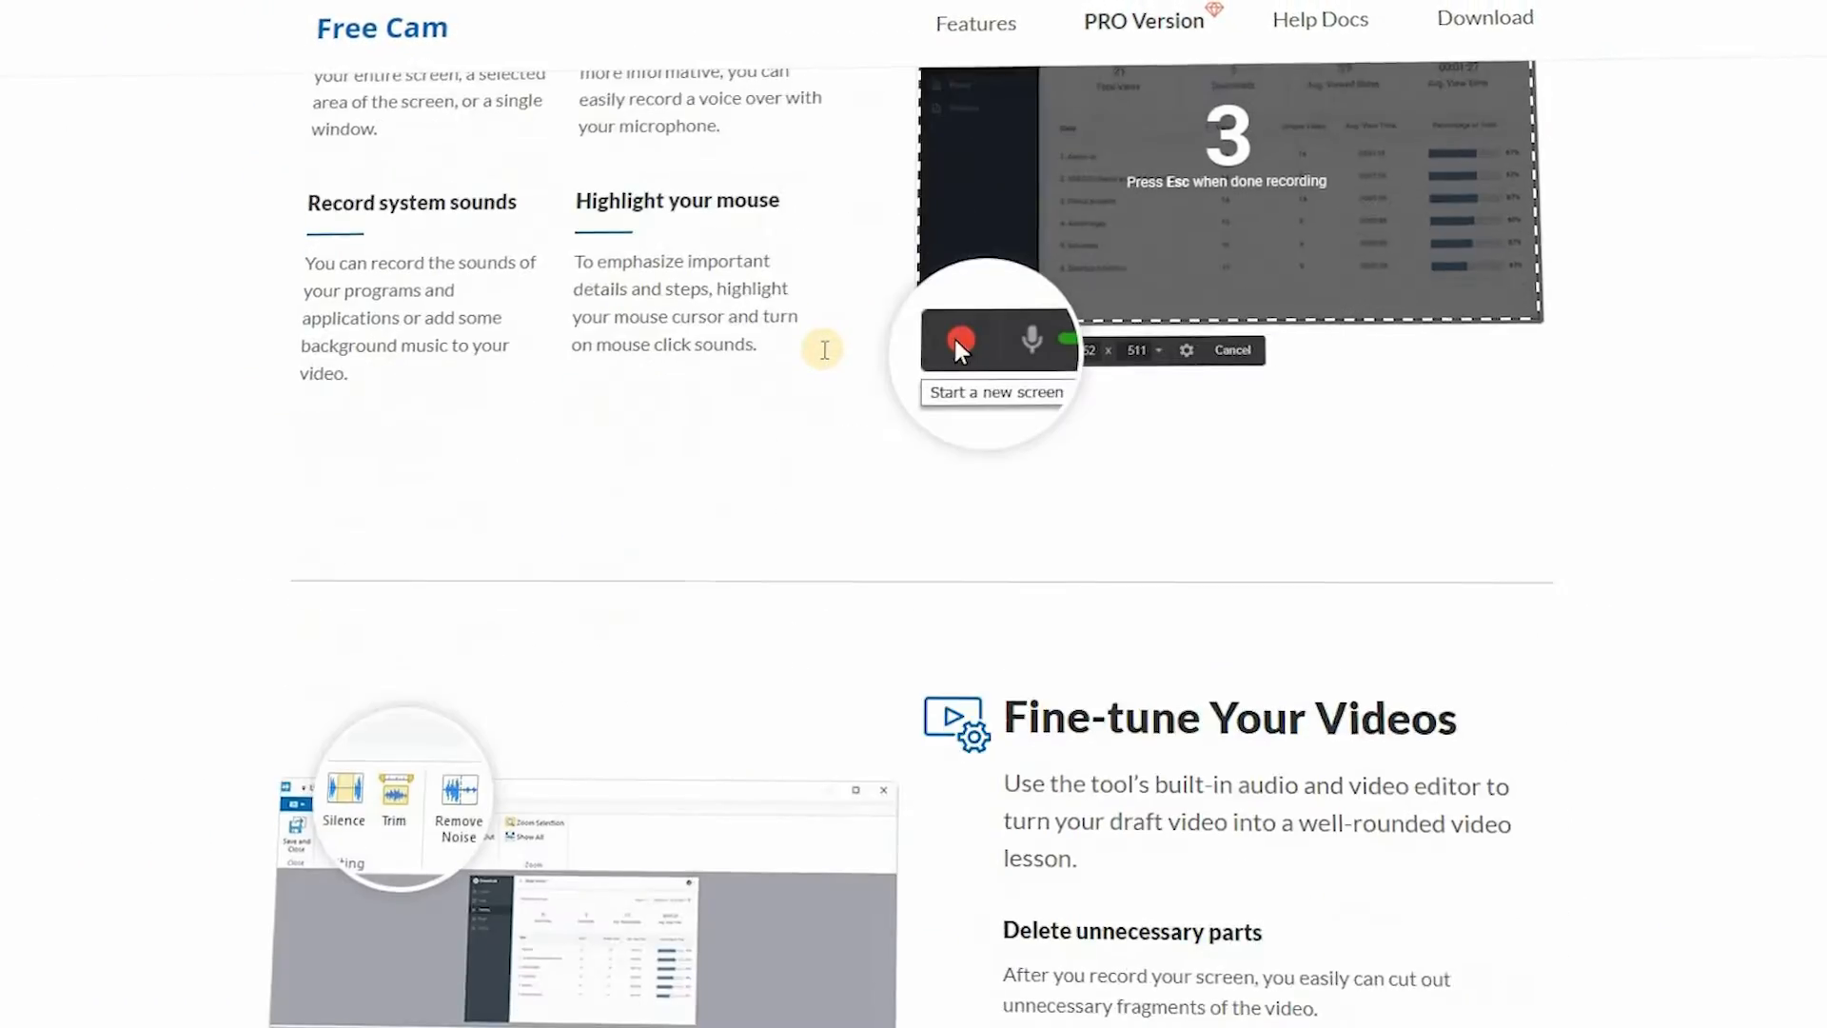
pyautogui.scroll(-3)
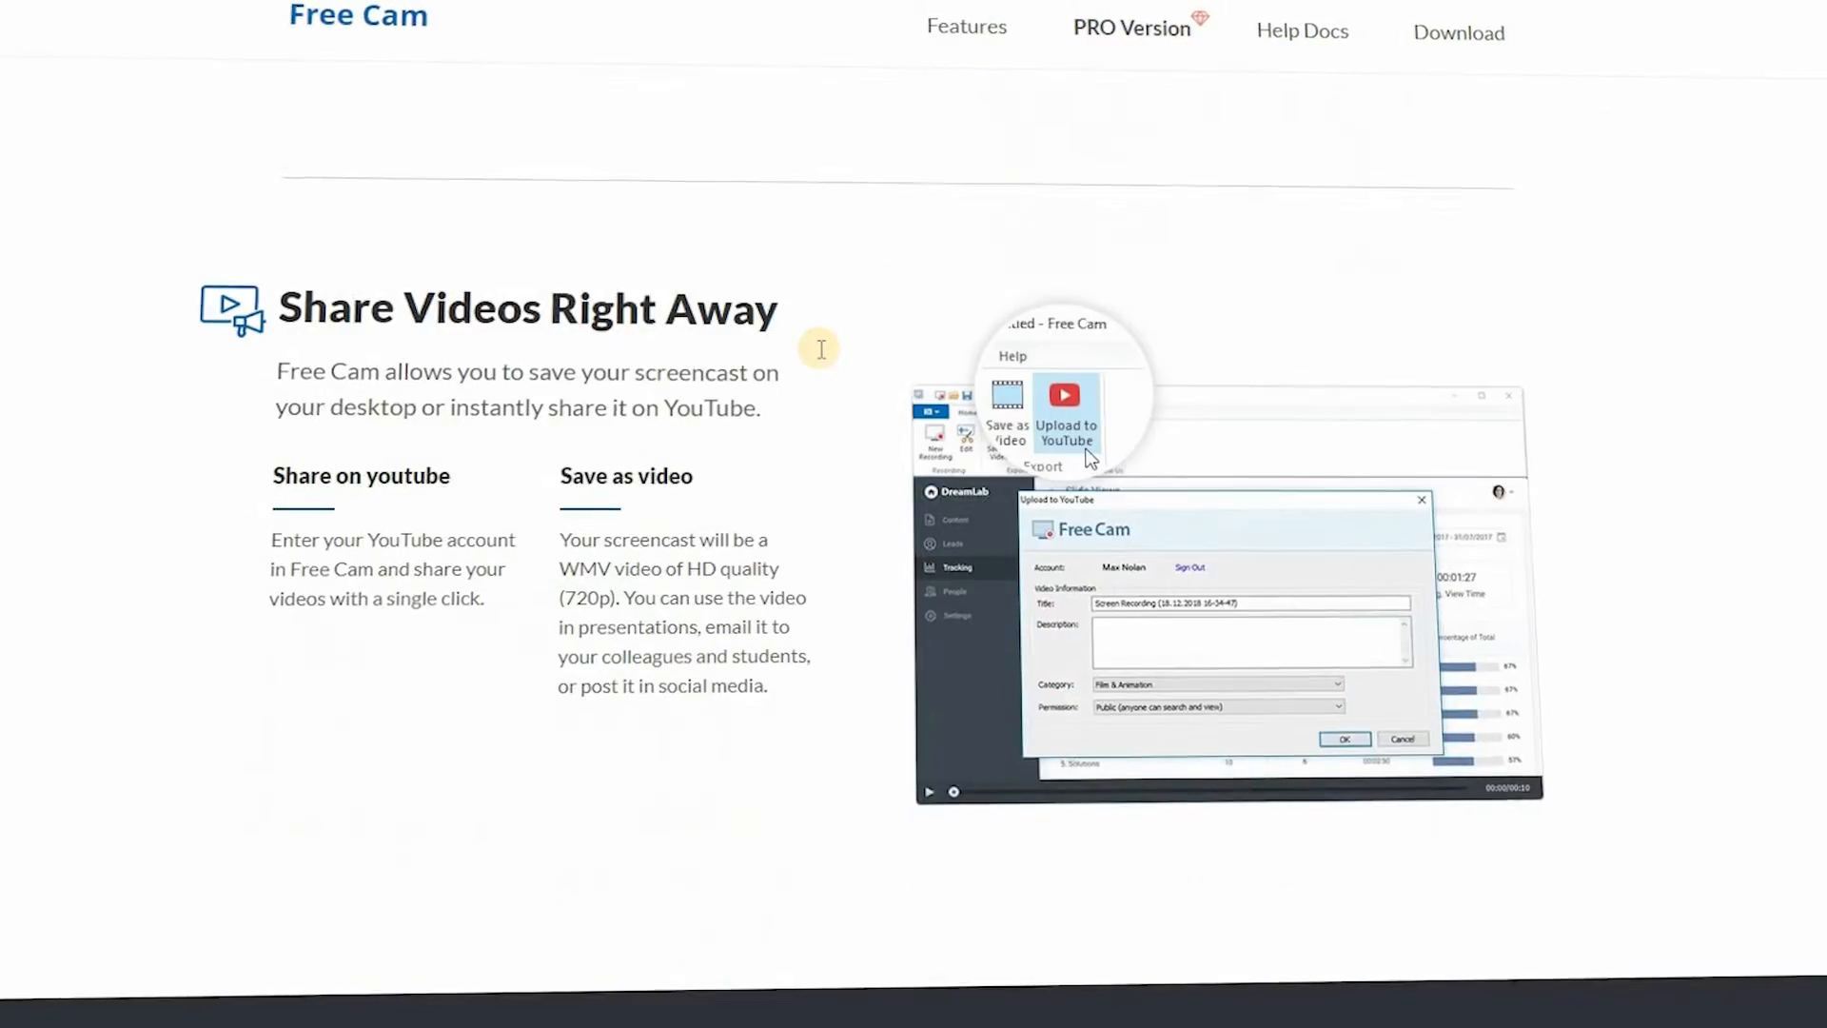